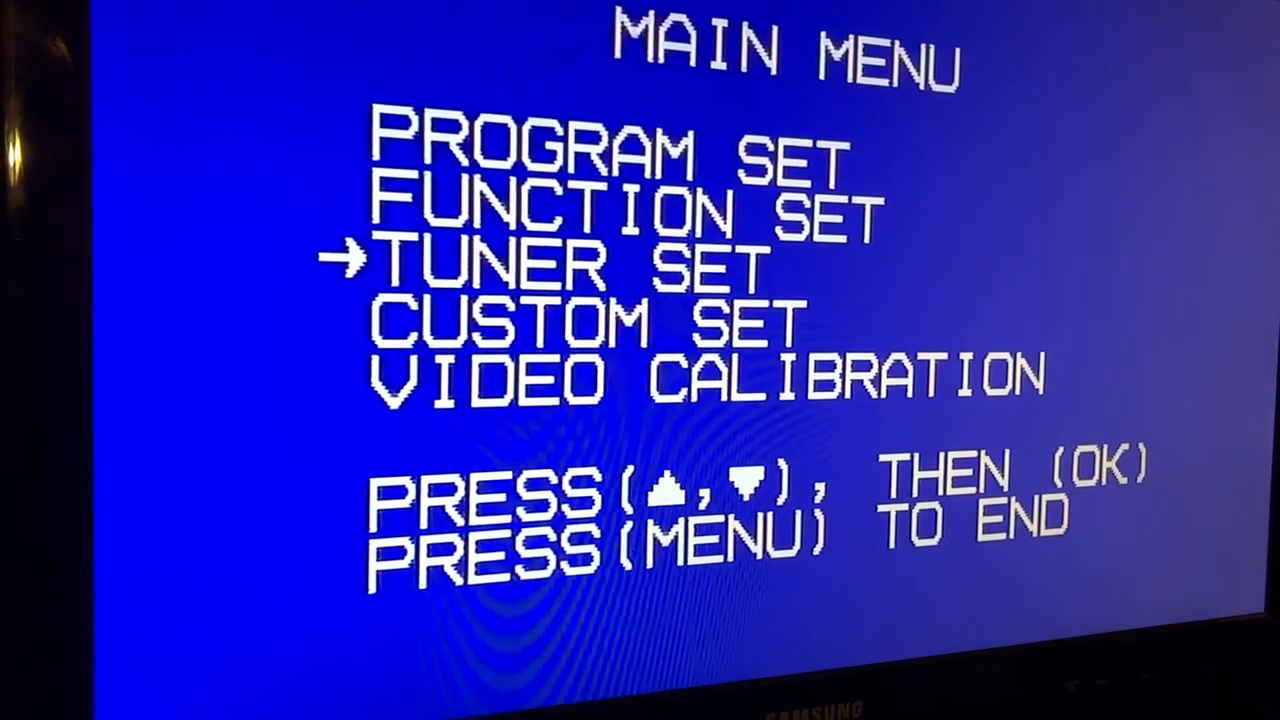
Go from MAIN MENU through TUNER SET to the Override Auto Clock Set screen.
key("Down")
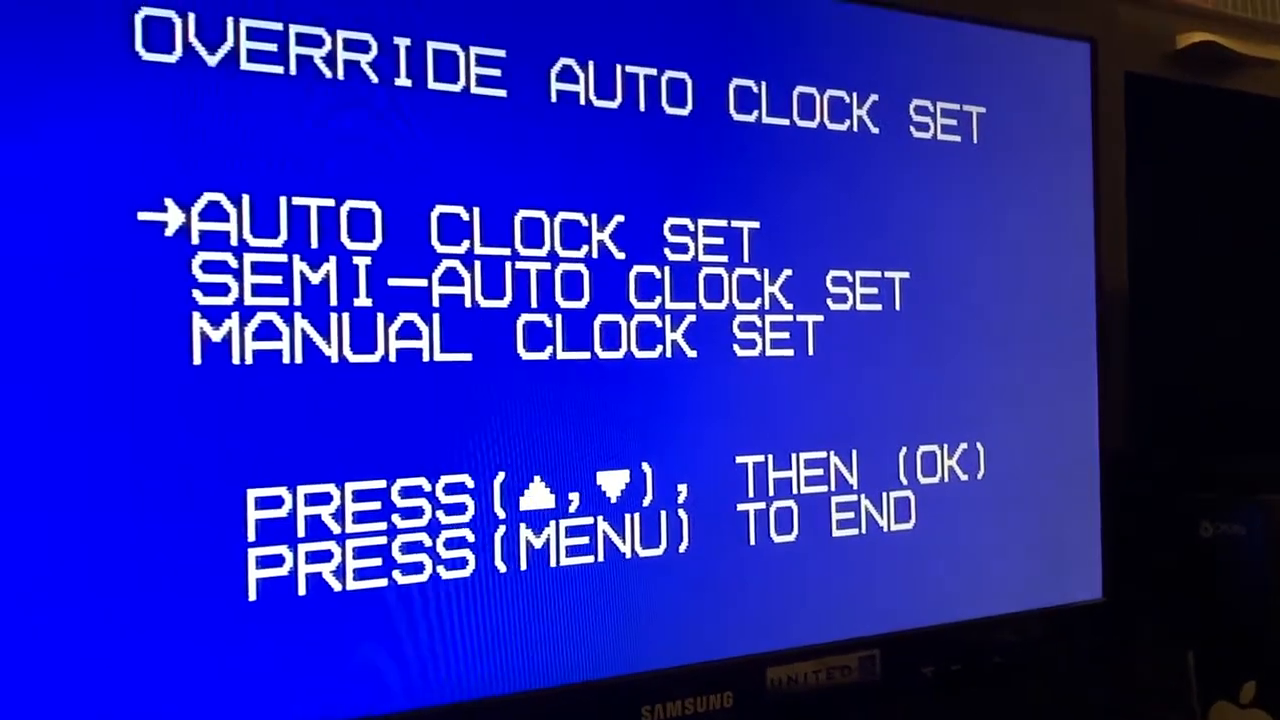
Choose MANUAL CLOCK SET and enter the date 2/18/19, a Monday.
key("Down")
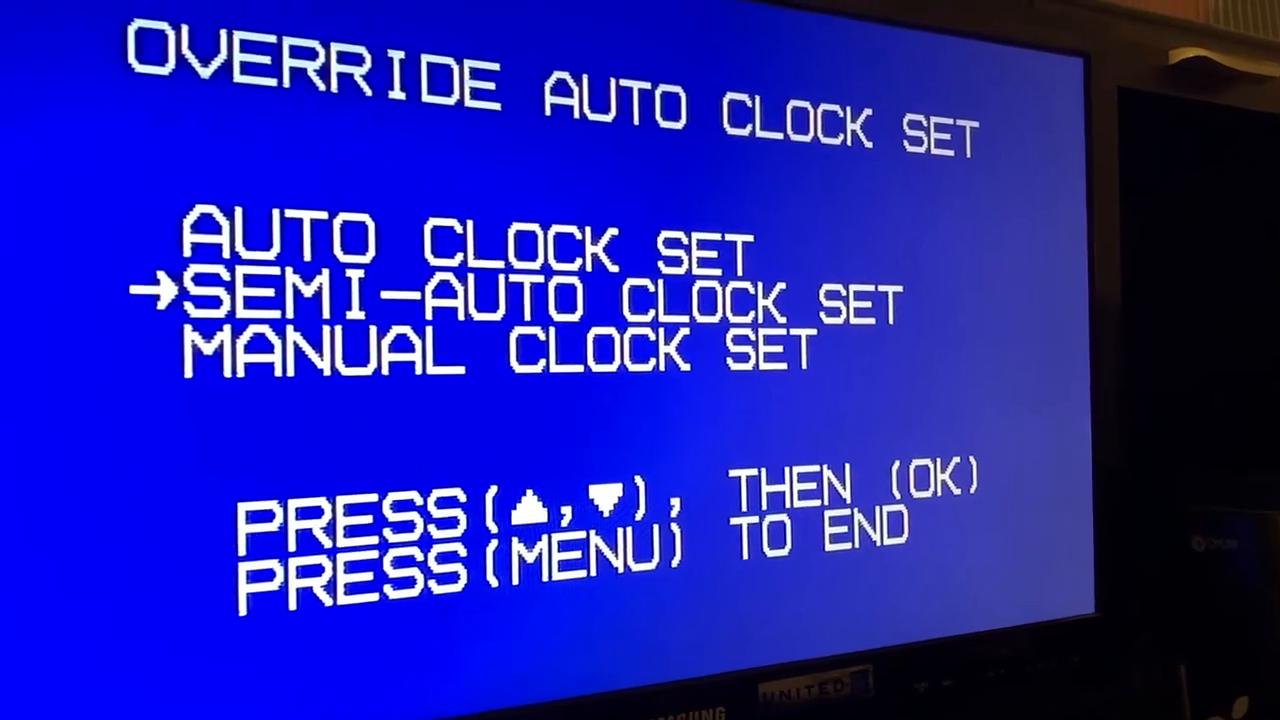
key("down")
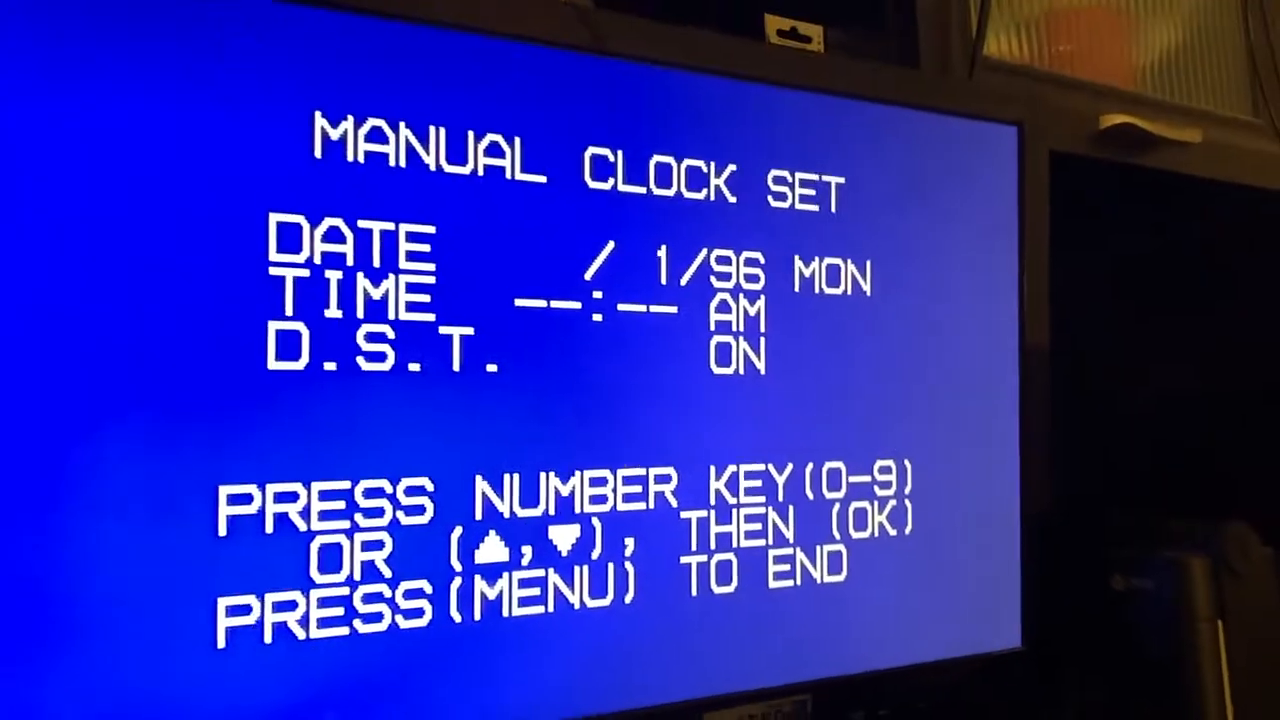
type("11")
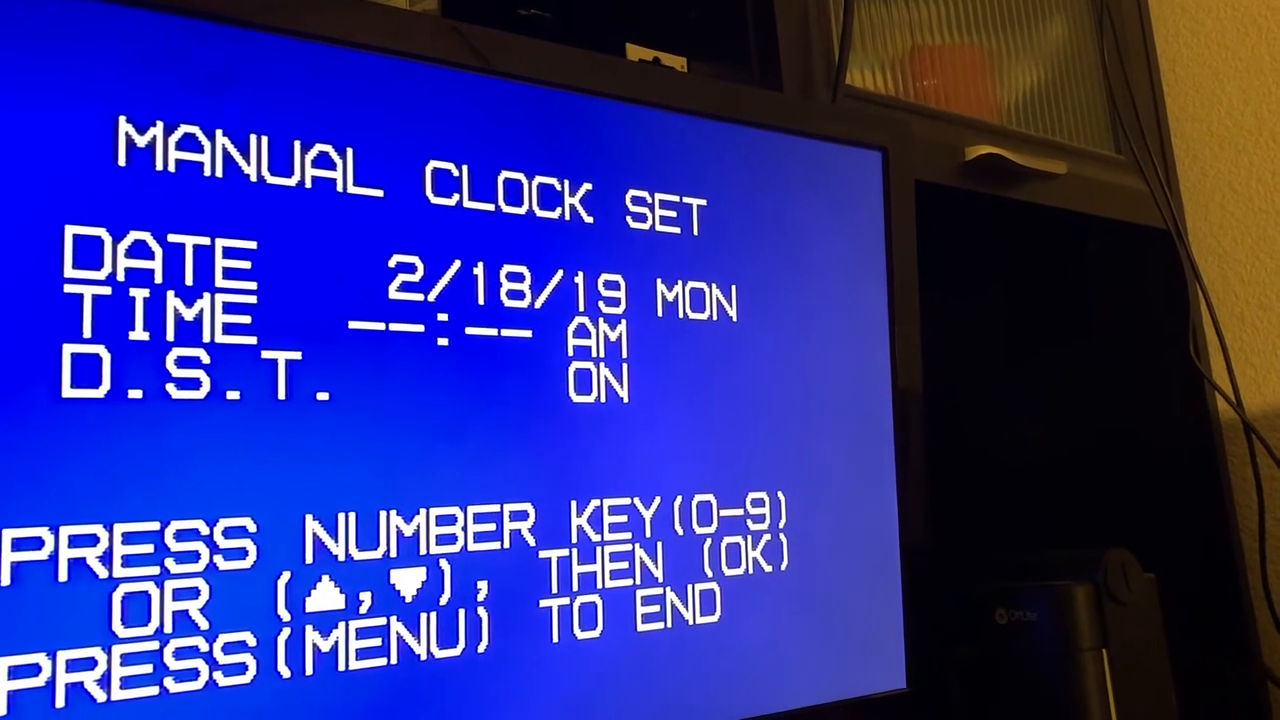
Enter the time 1:05 AM and exit so the channel display shows Mon 1:05 AM.
key("1")
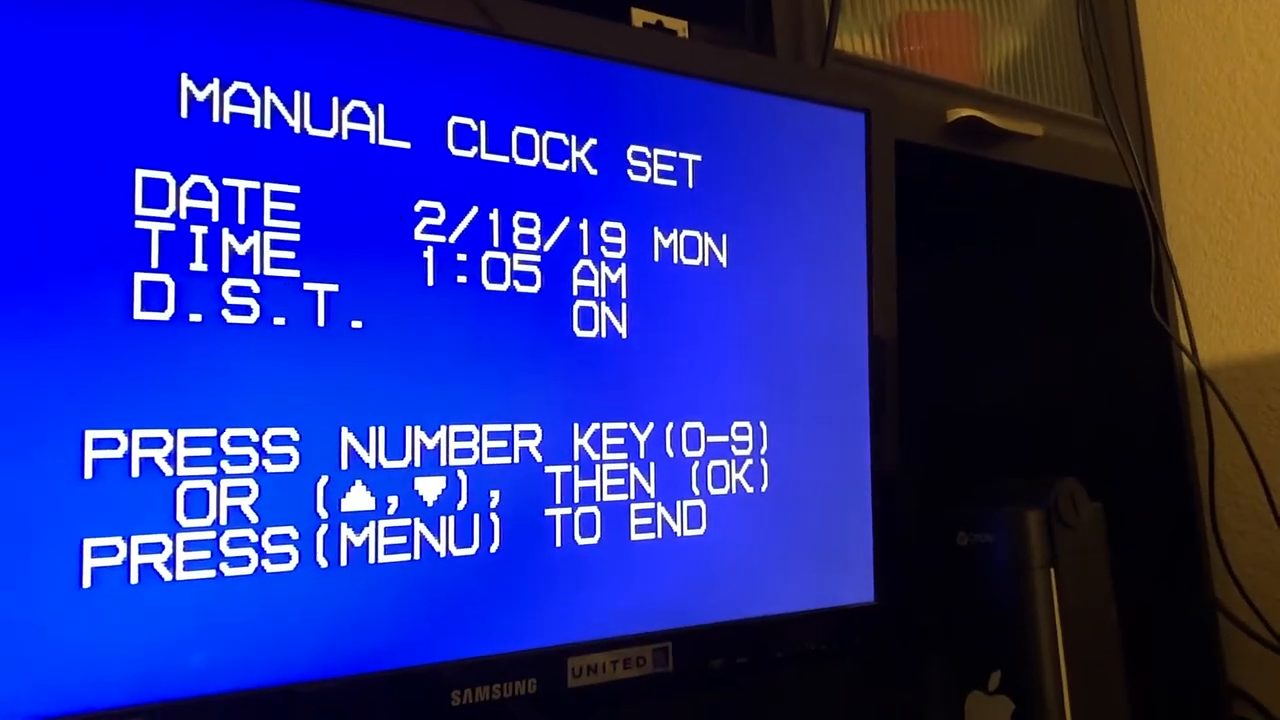
key("menu")
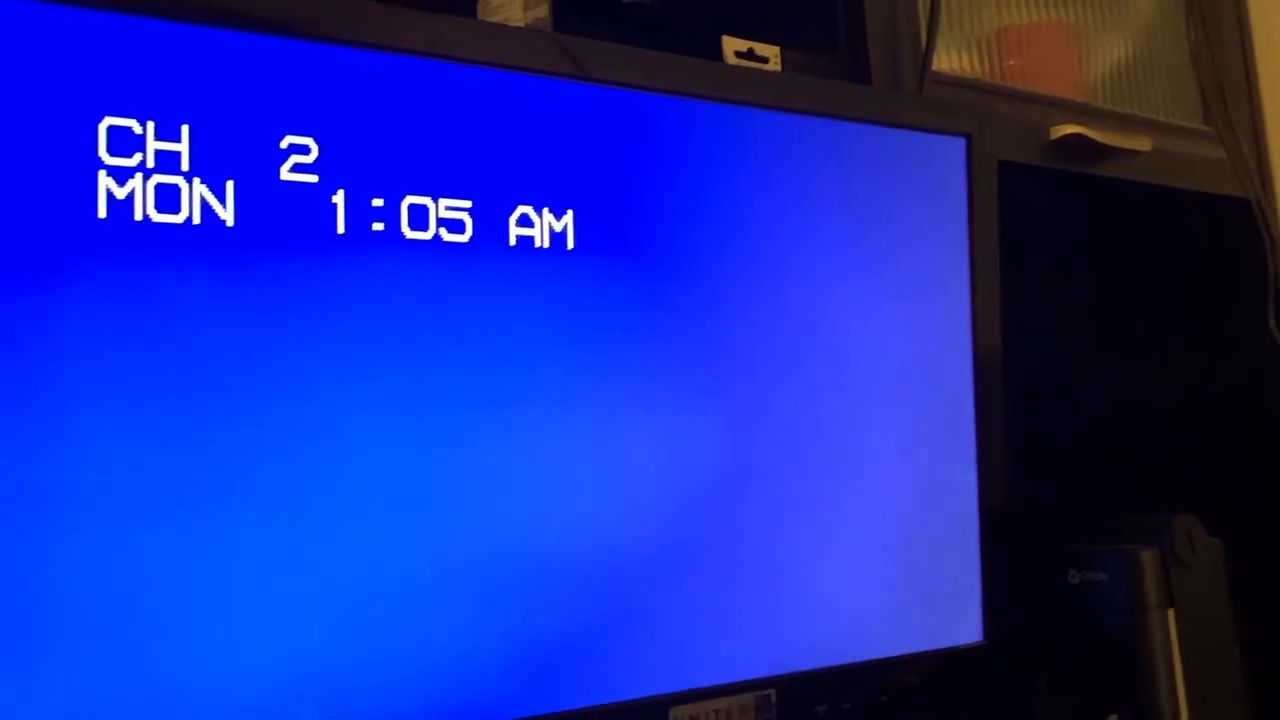